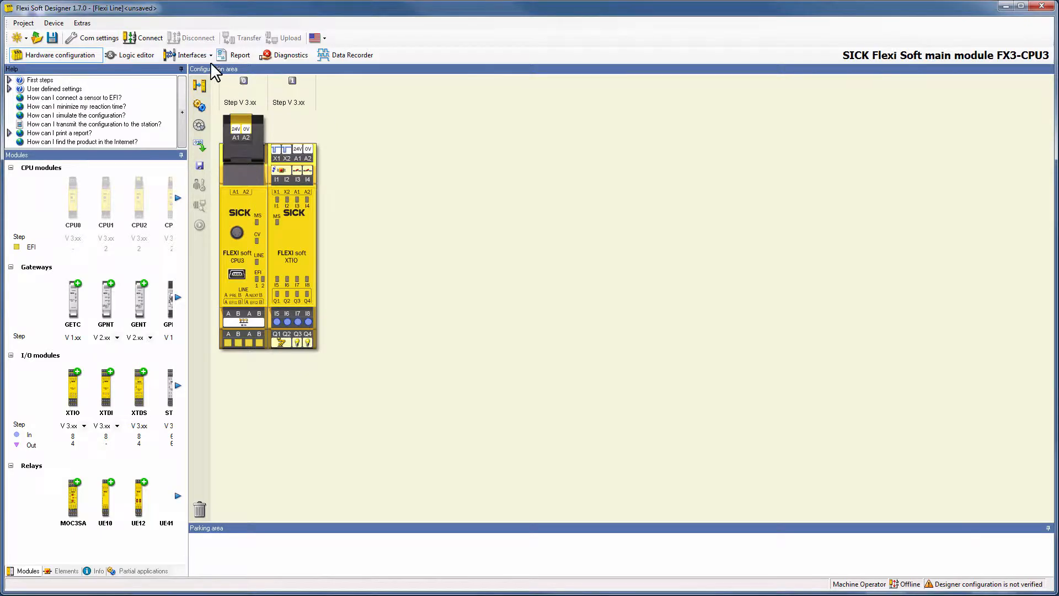
Show the Flexi Line general settings with checksum 0x44CD and 64 bits at 125 m.
{"action": "left_click", "coordinate": [192, 55]}
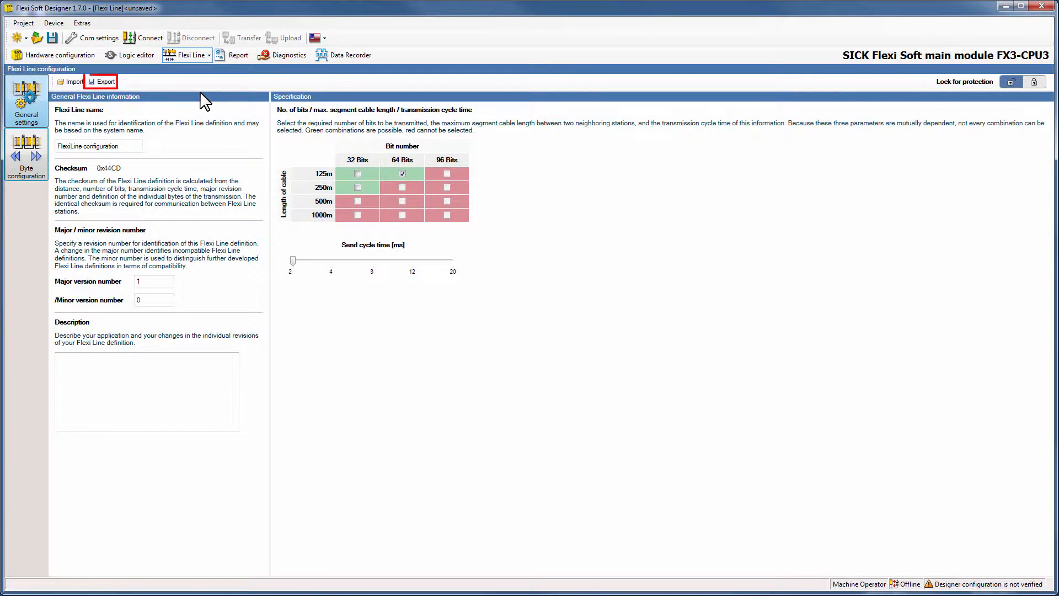
Export the configuration as 'Flexi Line configuration.flc' to CustomFlexiLineProjects.
{"action": "left_click", "coordinate": [105, 81]}
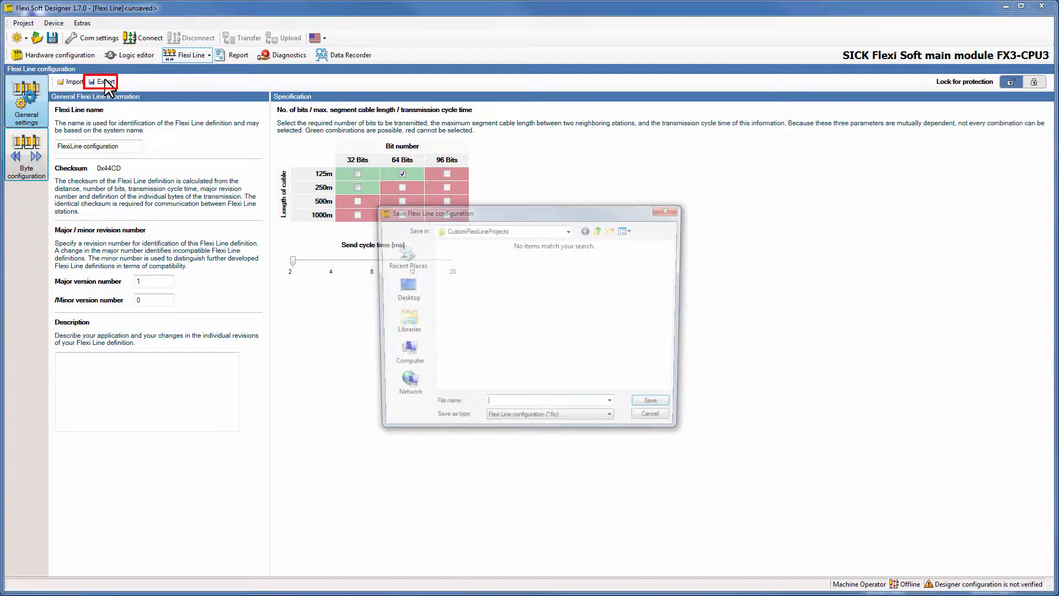
{"action": "type", "text": "Flexi Line configuration"}
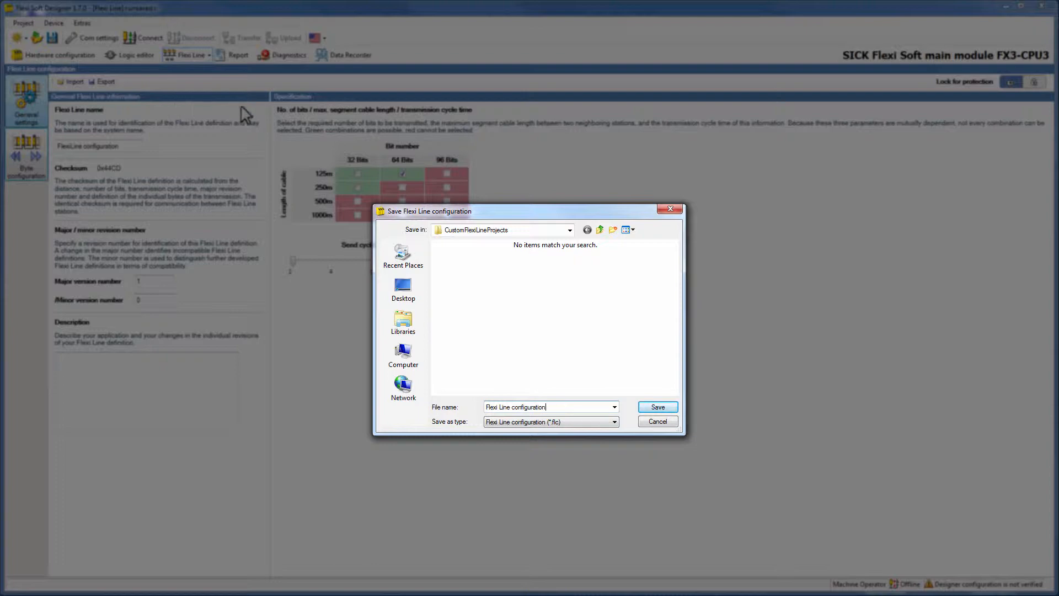
{"action": "left_click", "coordinate": [655, 407]}
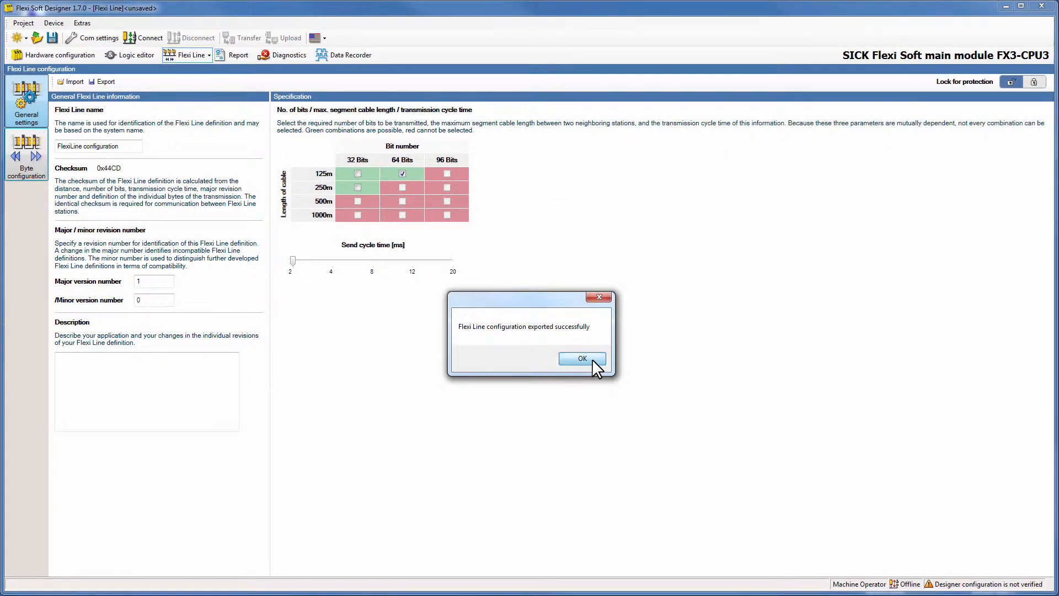
Dismiss the export confirmation and start a new project with CPU3 and XTIO.
{"action": "left_click", "coordinate": [581, 357]}
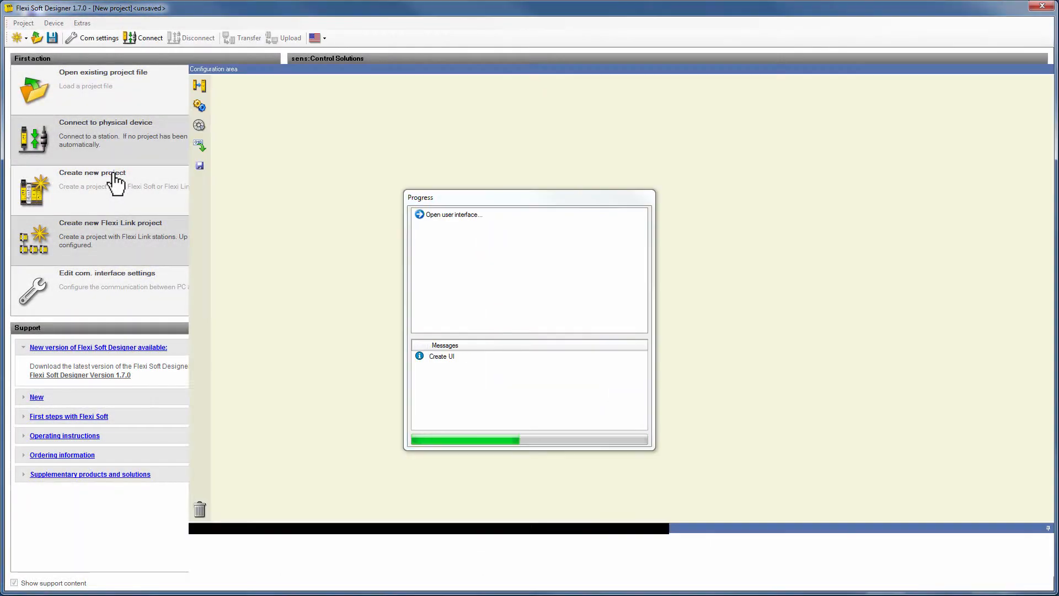
{"action": "left_click", "coordinate": [92, 179]}
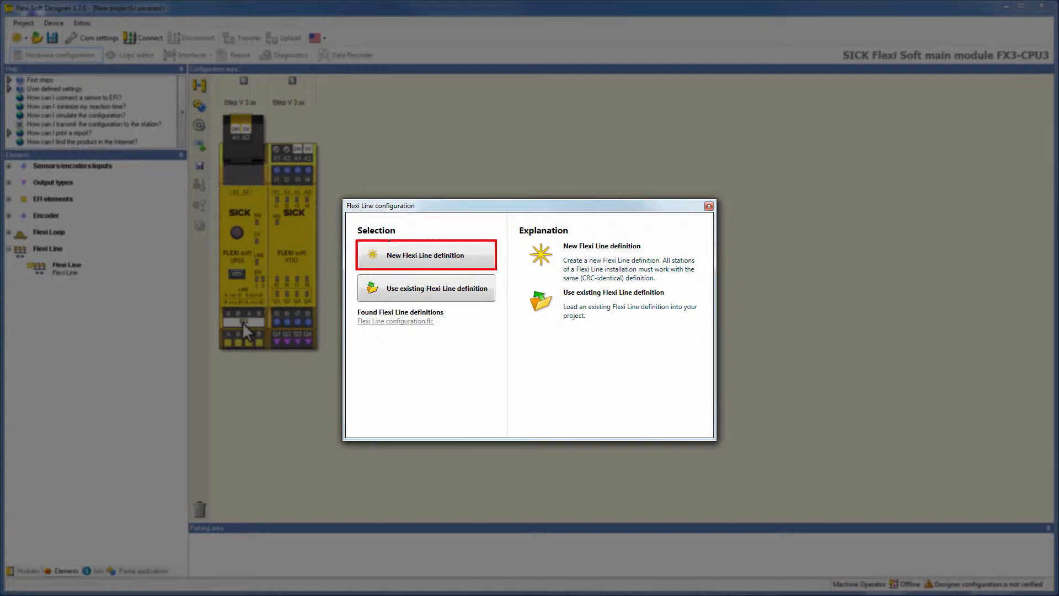
Import 'Flexi Line configuration.flc' as an existing definition, yielding checksum 0x44CD.
{"action": "left_click", "coordinate": [426, 288]}
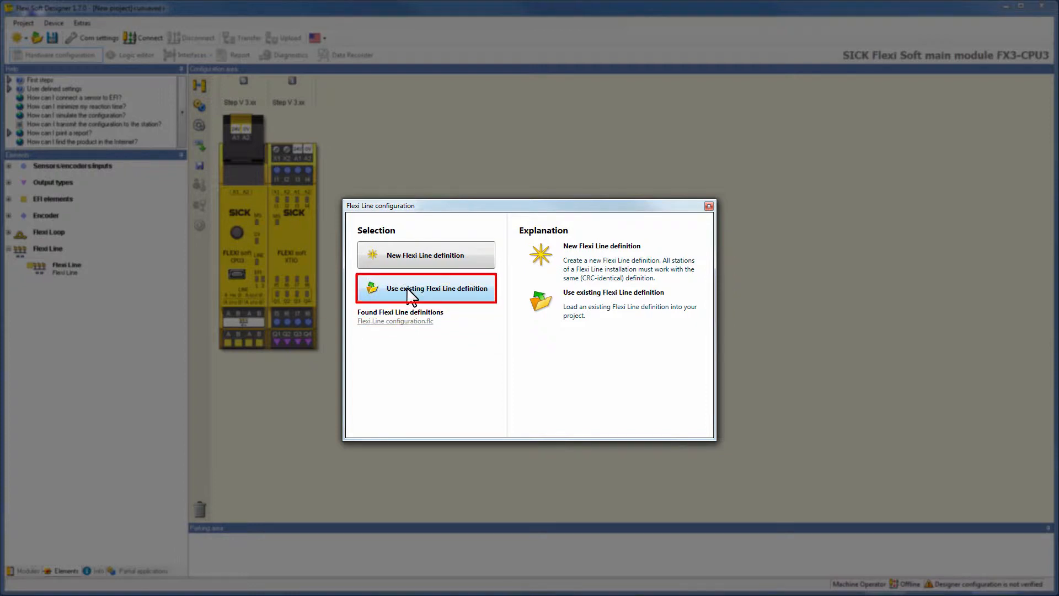
{"action": "left_click", "coordinate": [426, 287]}
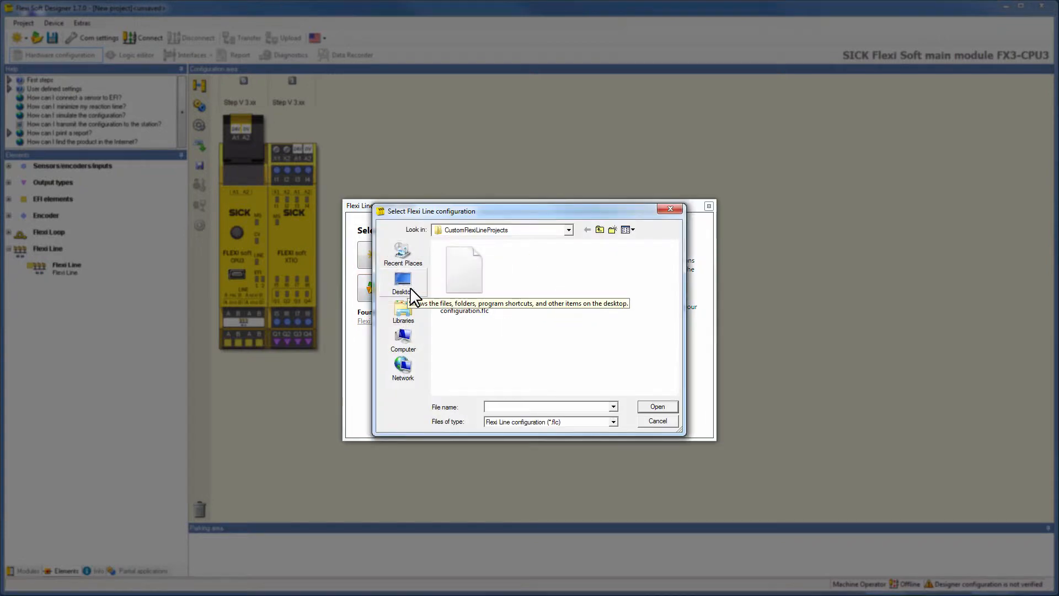
{"action": "left_click", "coordinate": [465, 271]}
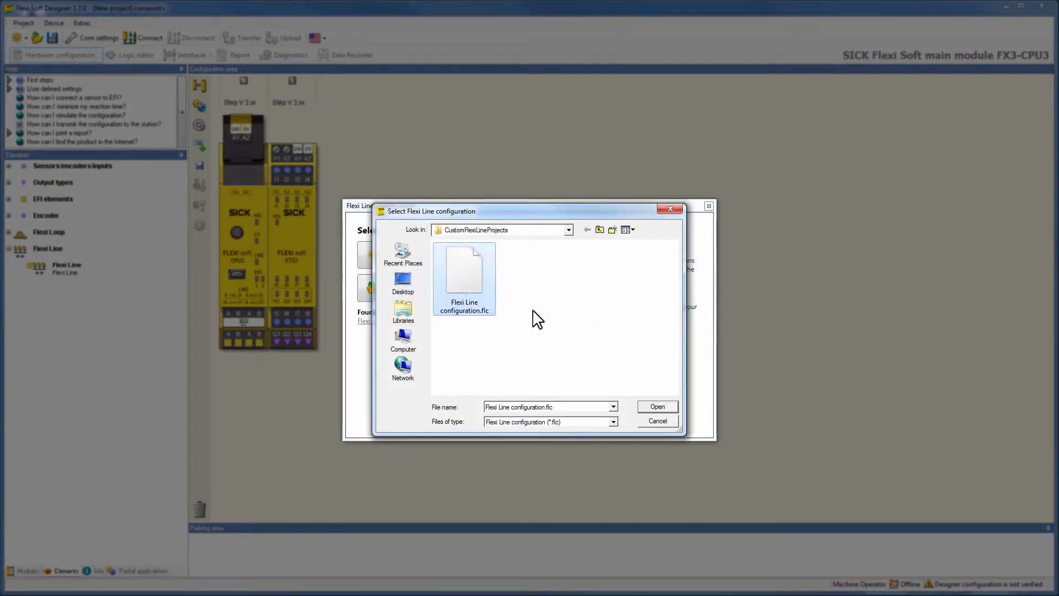
{"action": "left_click", "coordinate": [655, 406]}
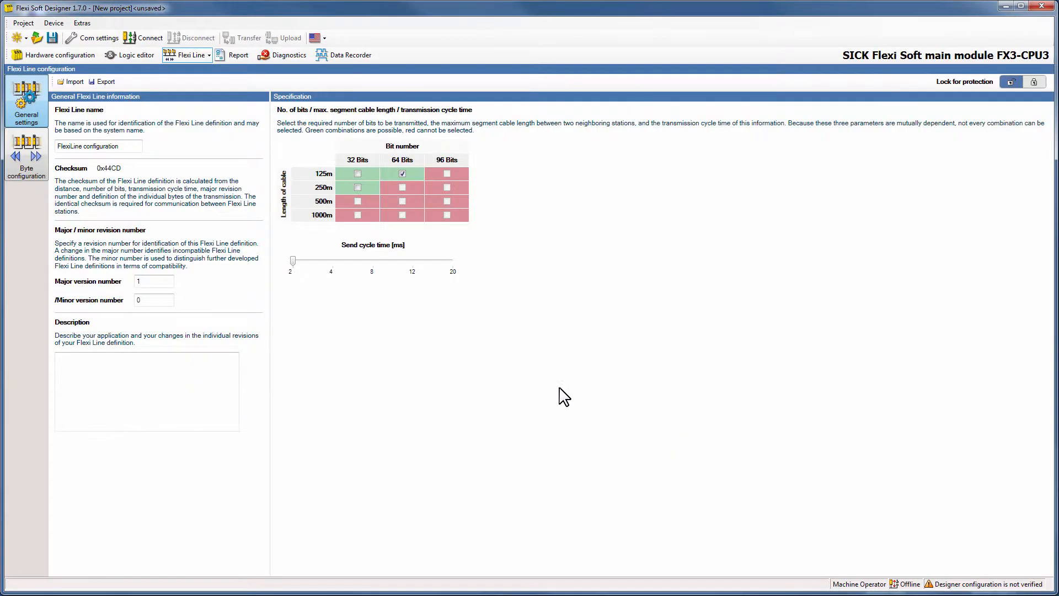
{"action": "mouse_move", "coordinate": [26, 153]}
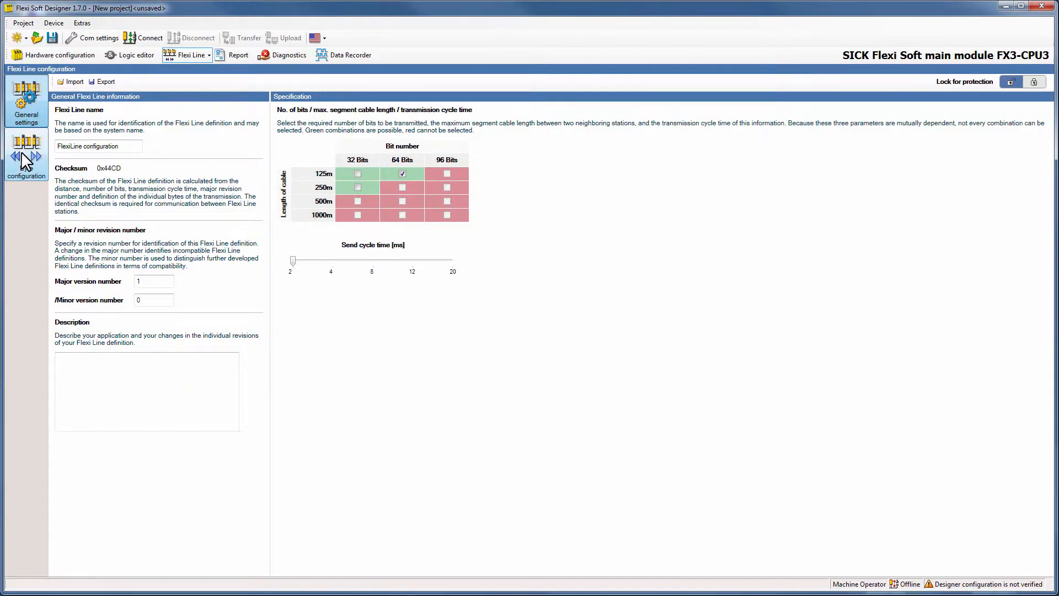
{"action": "left_click", "coordinate": [26, 152]}
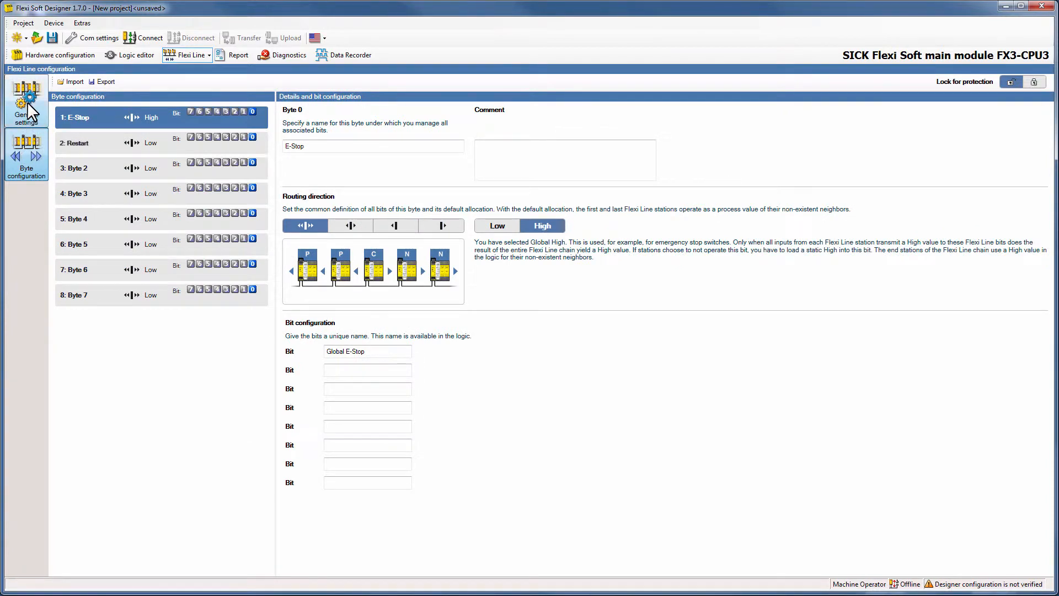
{"action": "left_click", "coordinate": [25, 102]}
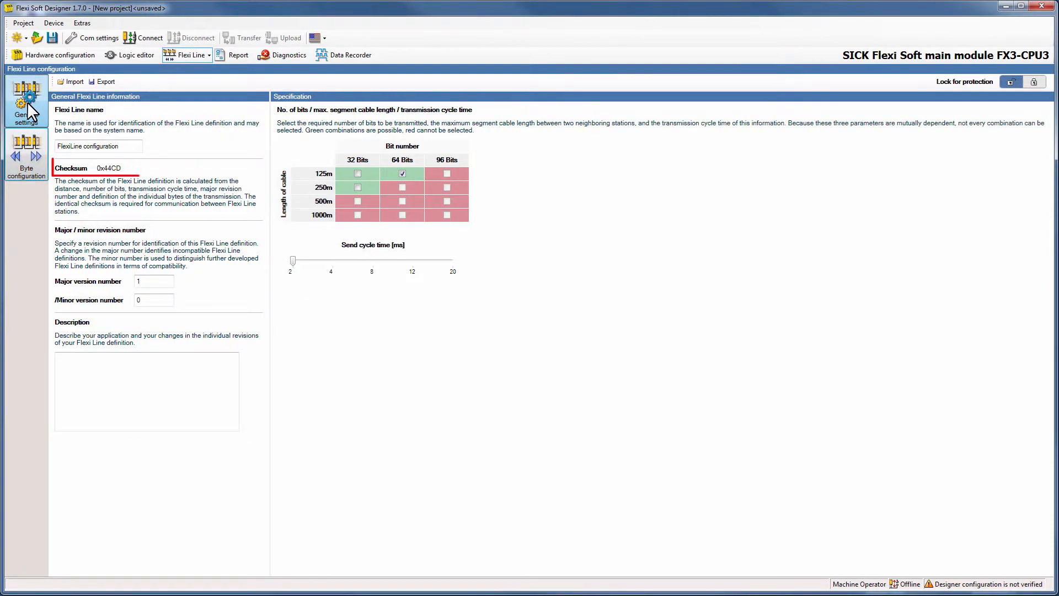